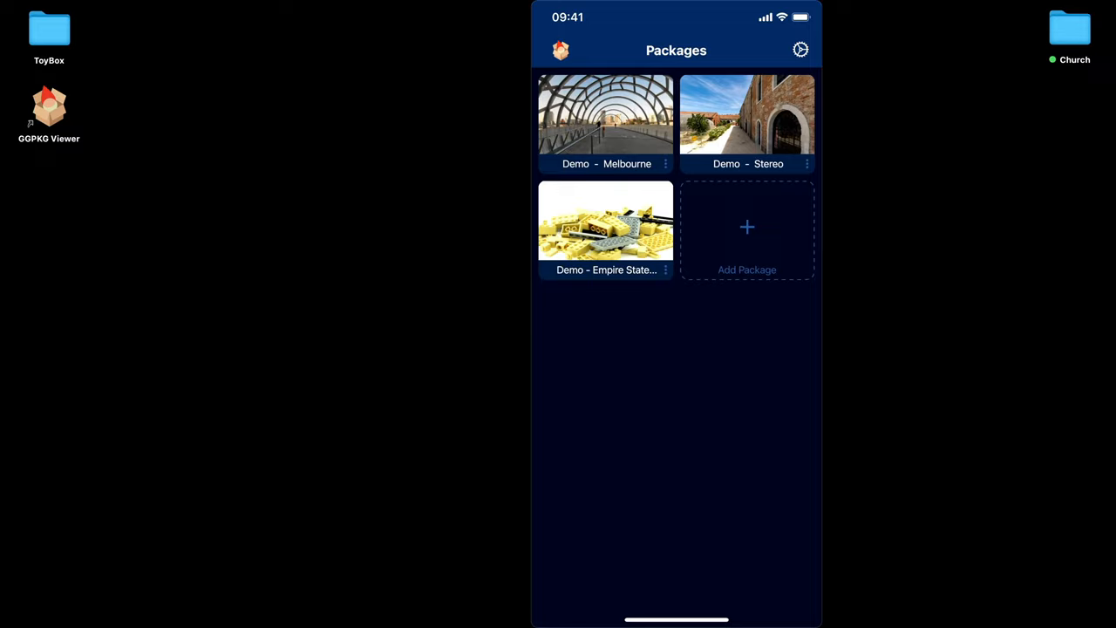
# - View the Demo - Melbourne tour and return to the packages grid
pyautogui.click(605, 122)
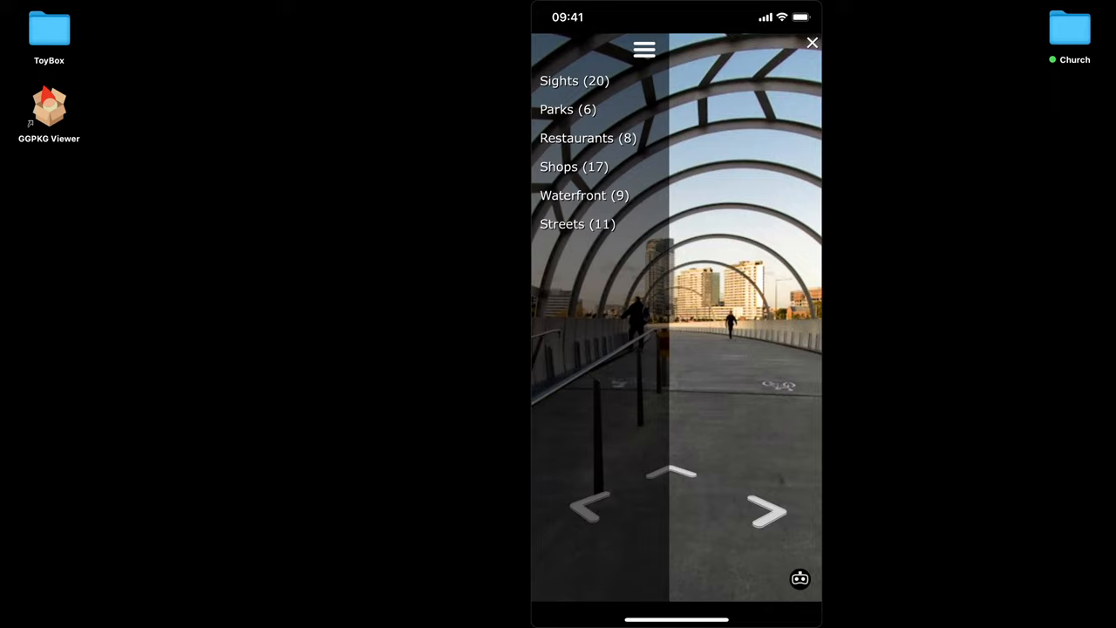
pyautogui.click(811, 42)
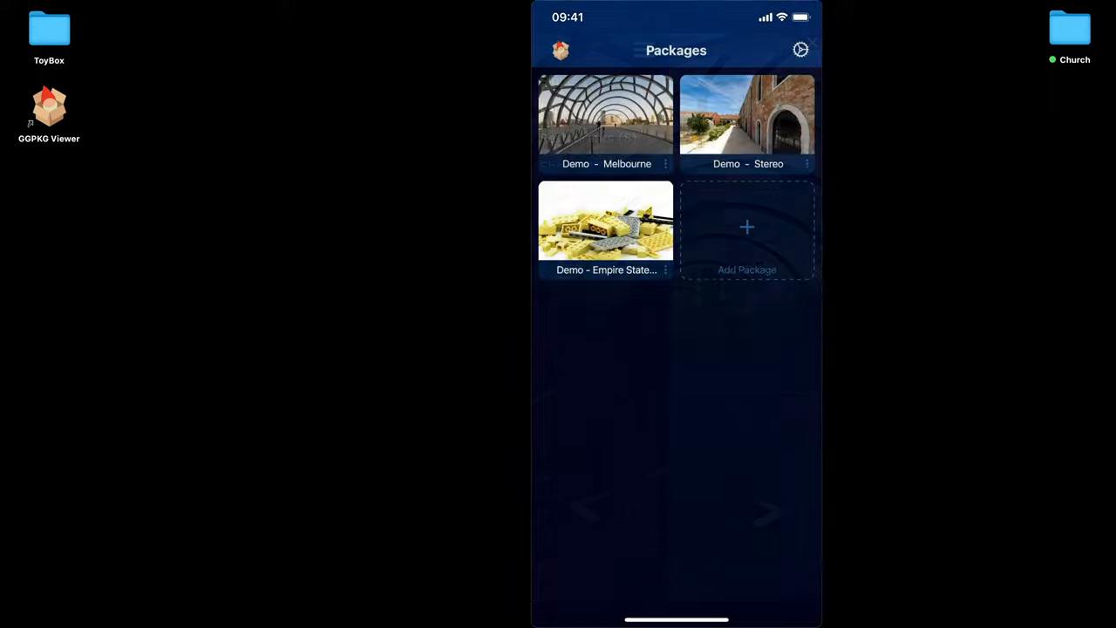
pyautogui.click(606, 220)
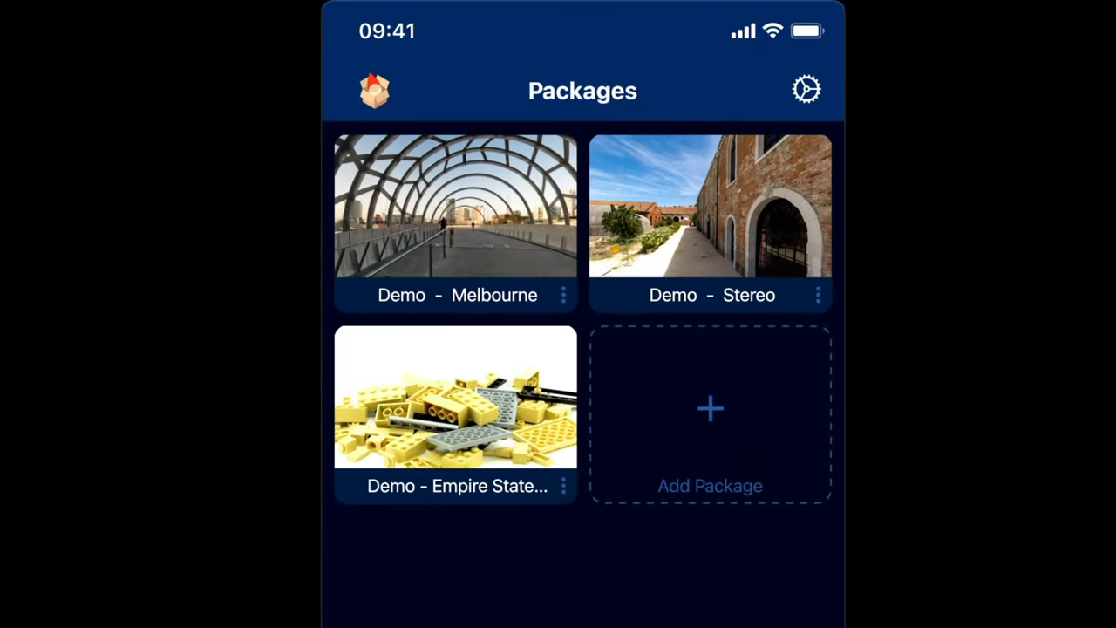
# - Switch on Keep awake in the app settings
pyautogui.click(805, 89)
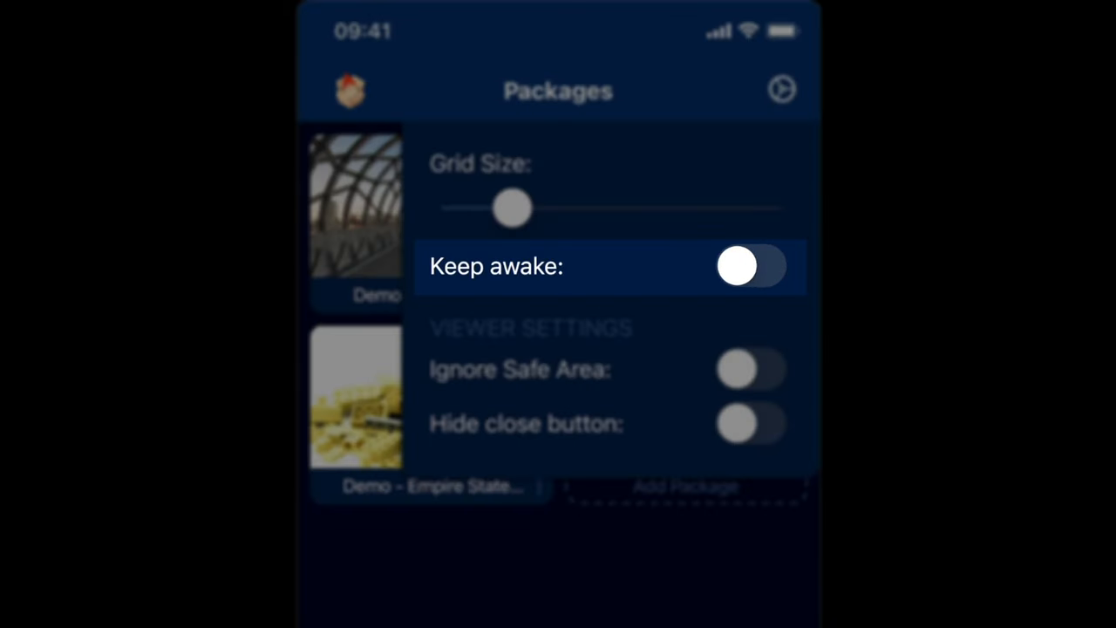
pyautogui.click(751, 265)
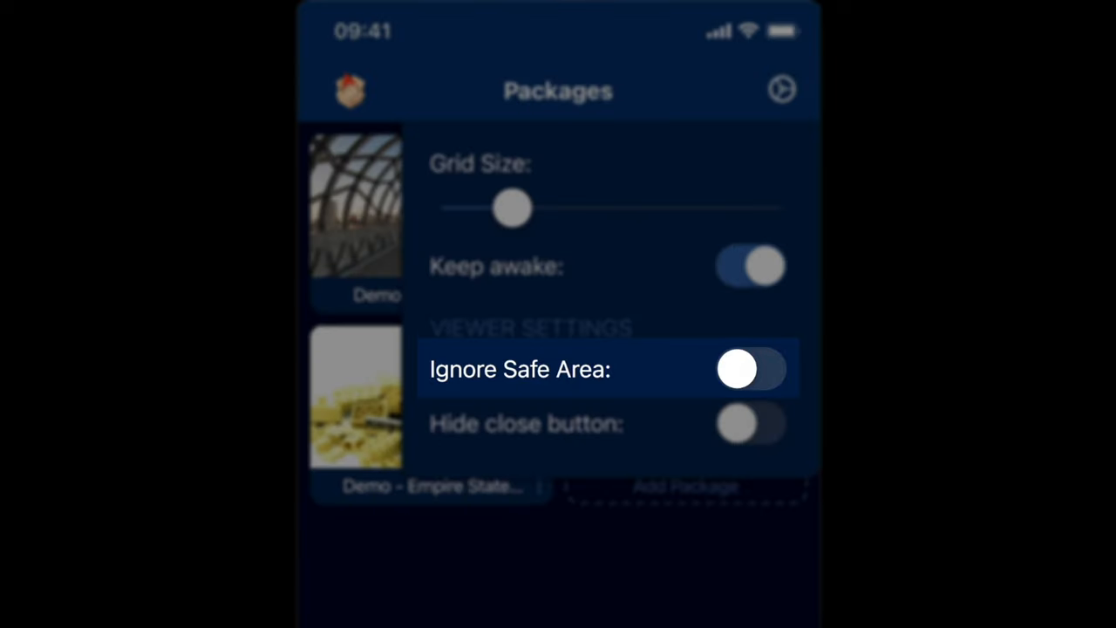
# - Switch on Ignore Safe Area alongside Keep awake
pyautogui.click(750, 369)
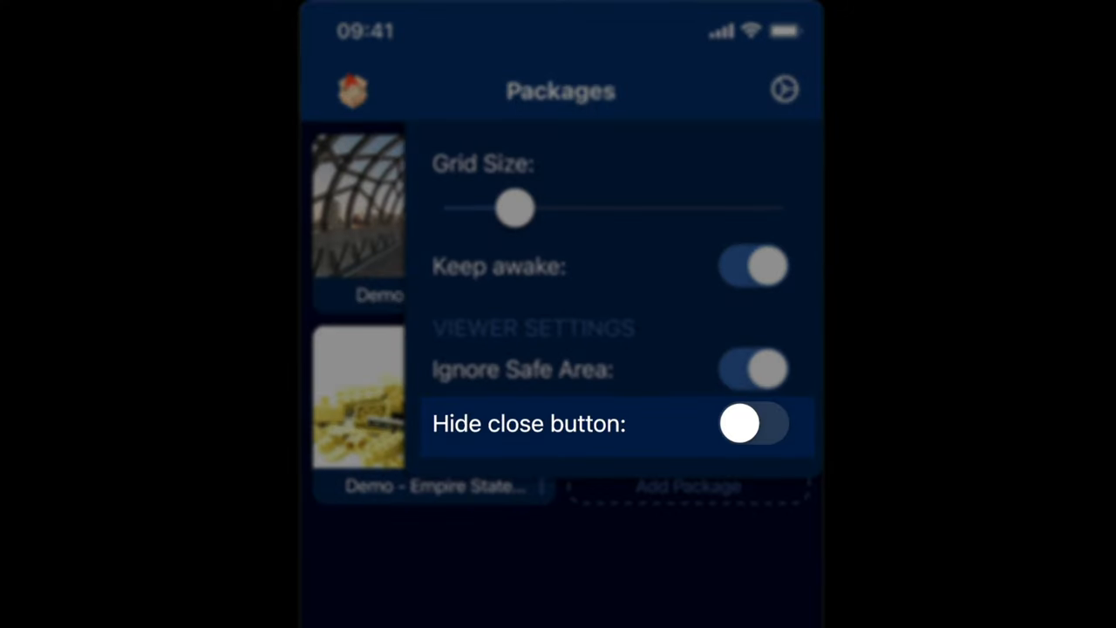
# - Enable Hide close button, then disable it again and leave settings for the package grid
pyautogui.click(752, 423)
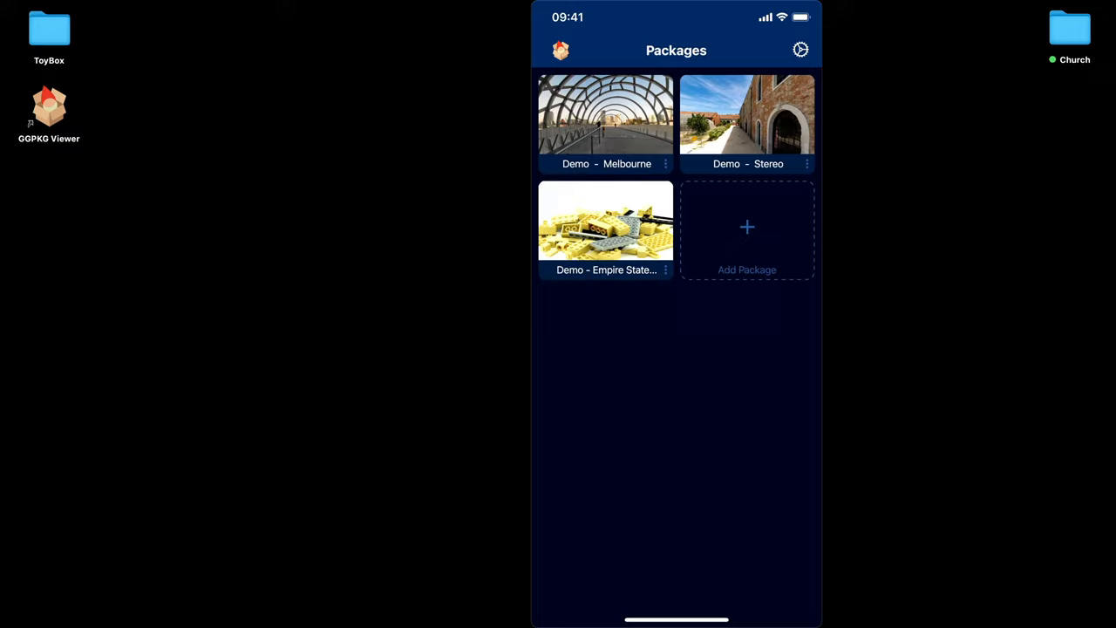
pyautogui.click(799, 49)
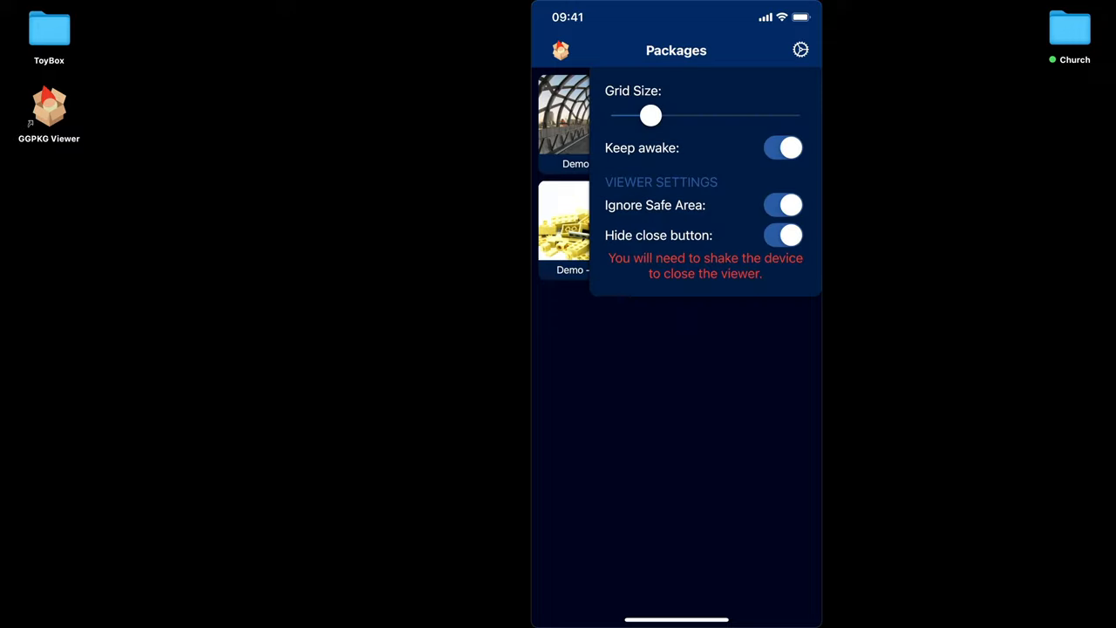
pyautogui.click(781, 234)
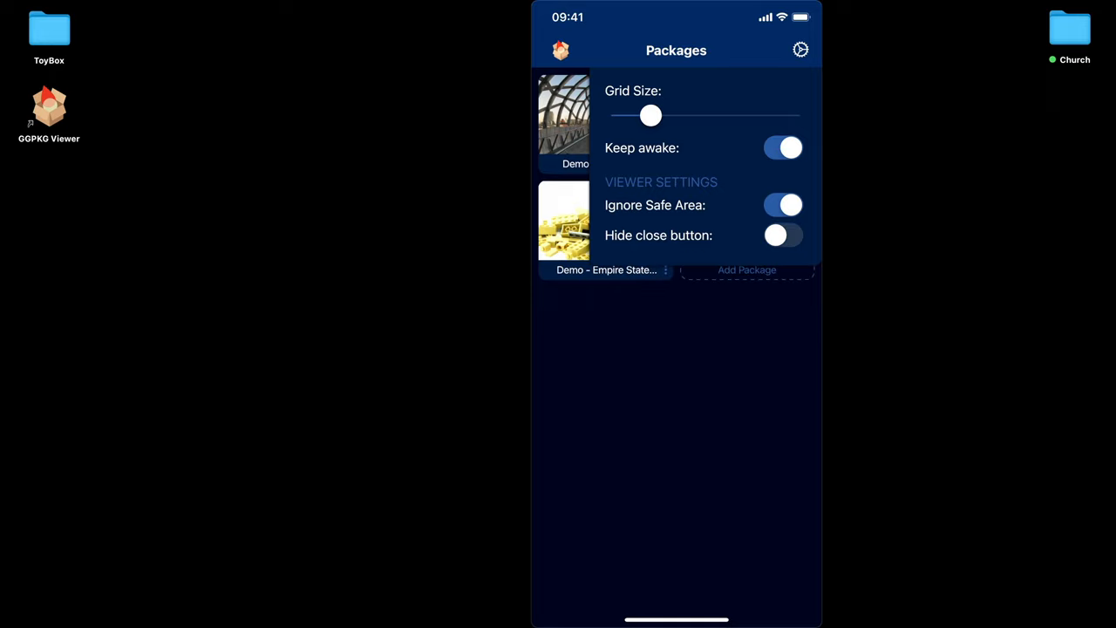
pyautogui.click(799, 49)
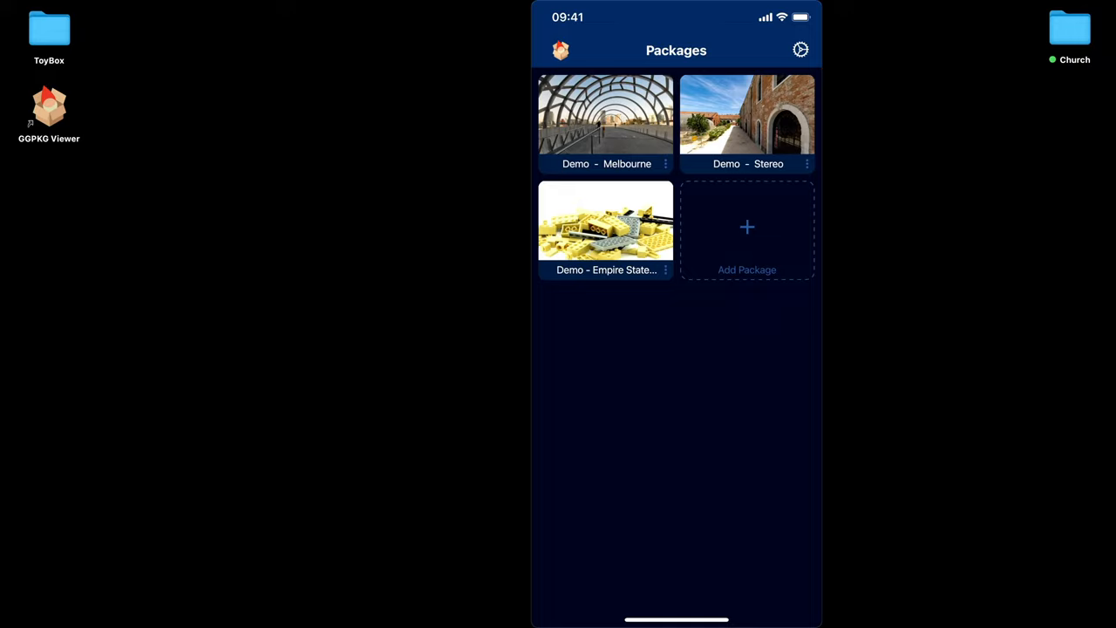
# - Load the Church.p2vr project from the desktop Church folder into Pano2VR
pyautogui.click(1069, 28)
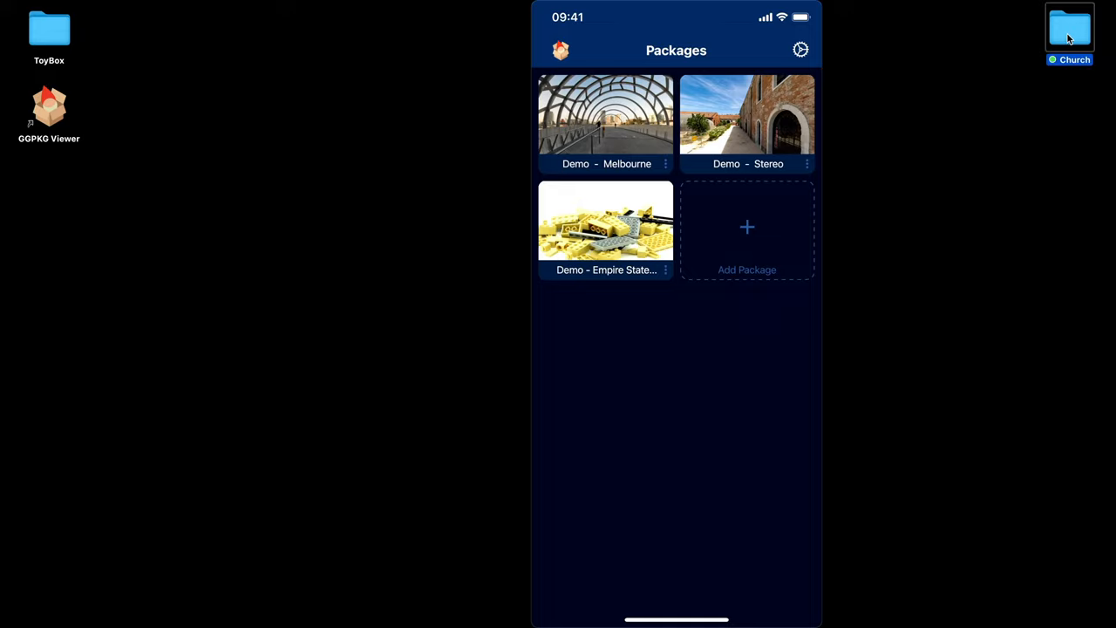
pyautogui.doubleClick(1071, 28)
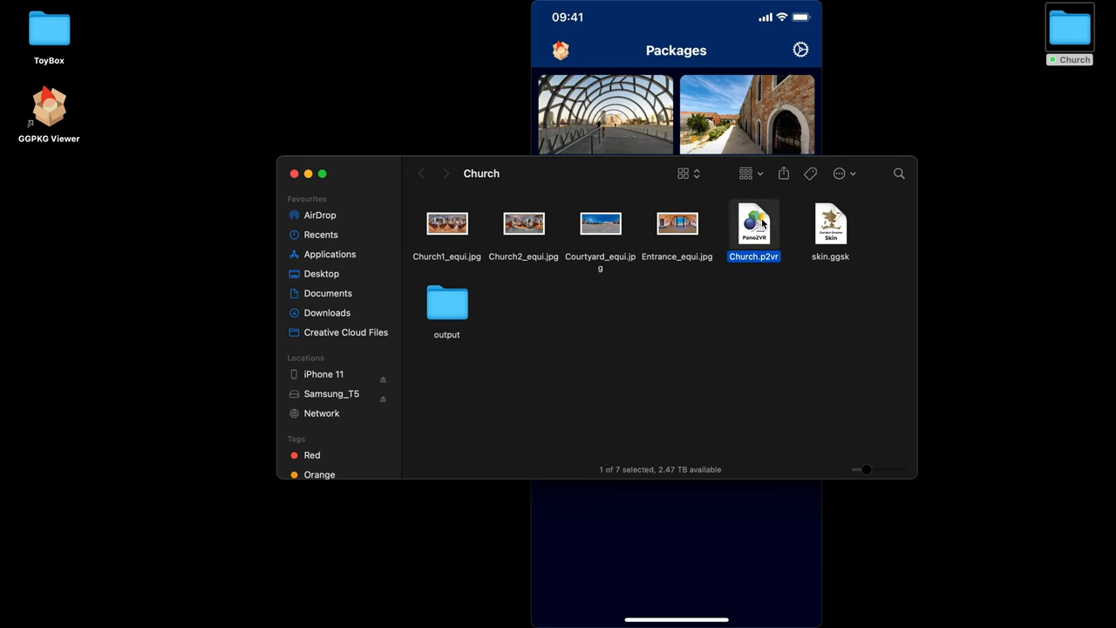
pyautogui.doubleClick(753, 223)
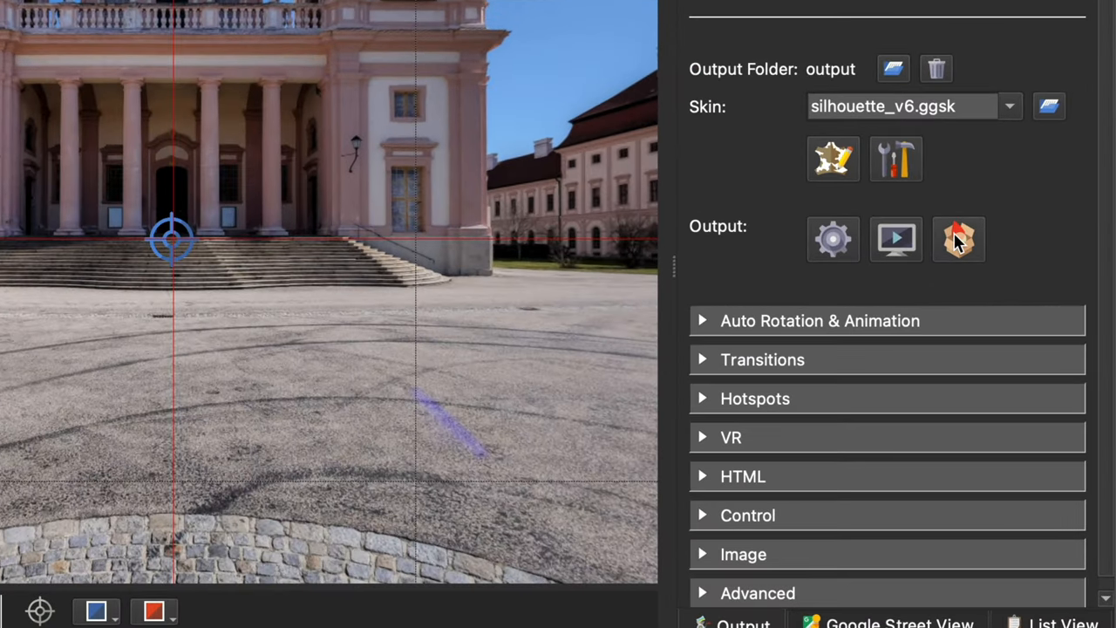
pyautogui.moveTo(959, 239)
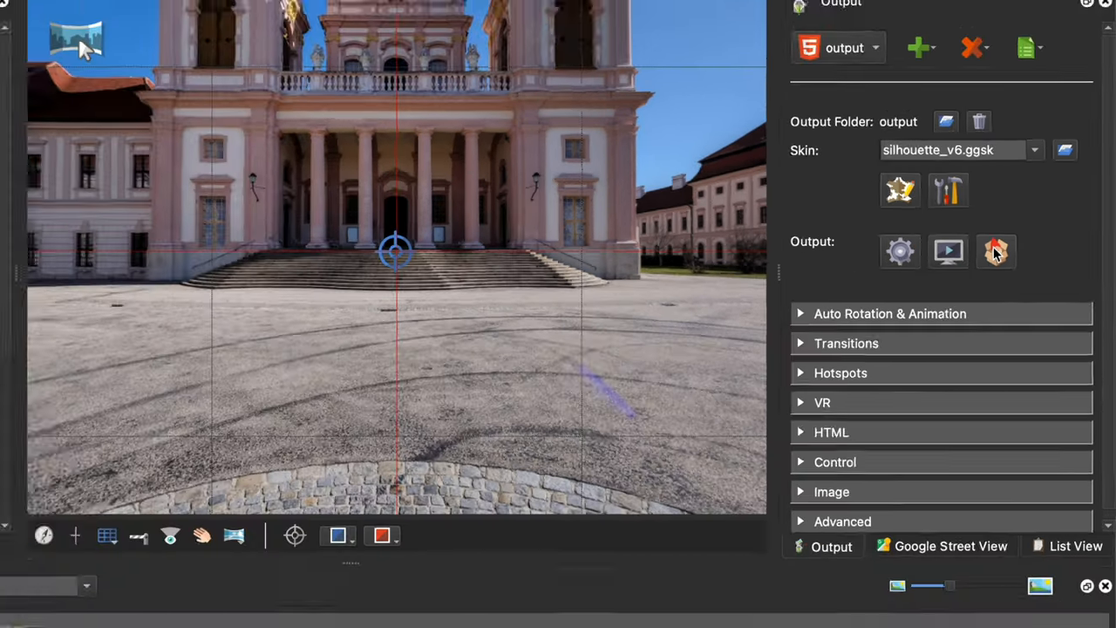
# - Save the GGPKG output as Church.ggpkg in the Church folder
pyautogui.click(998, 252)
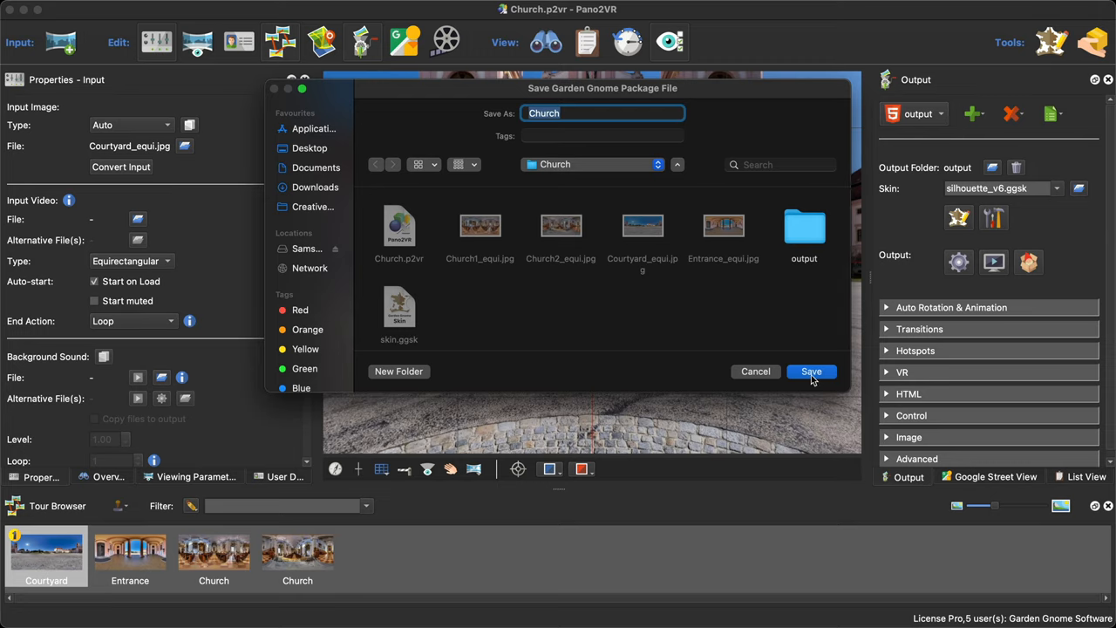
pyautogui.click(811, 371)
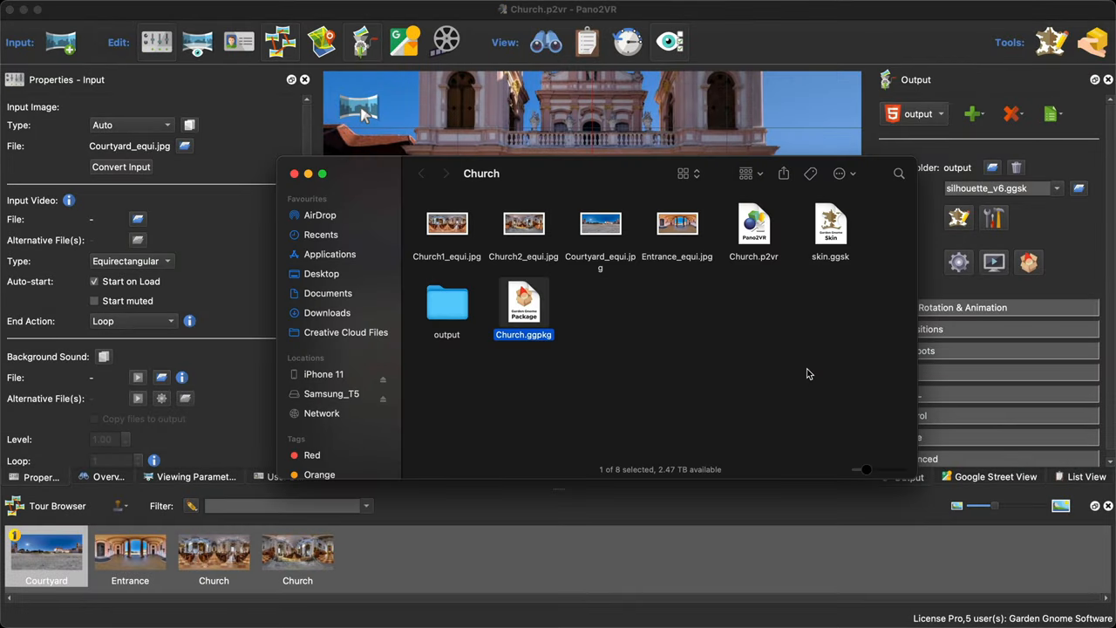
pyautogui.moveTo(523, 321)
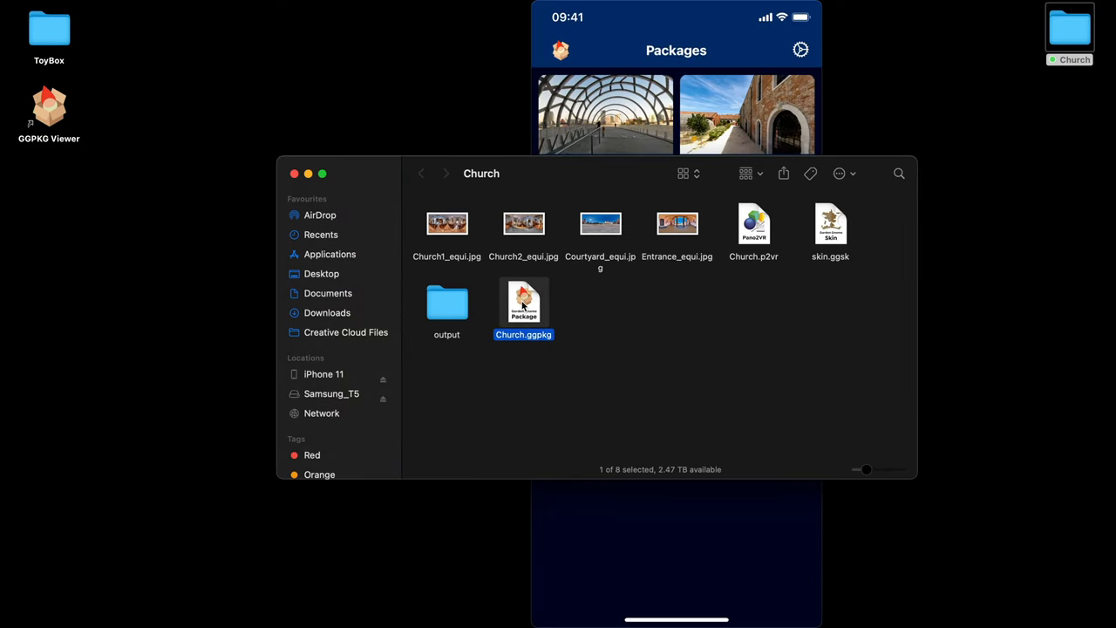
# - Copy Church.ggpkg out of the Church folder onto the desktop
pyautogui.moveTo(523, 303); pyautogui.dragTo(1064, 108)
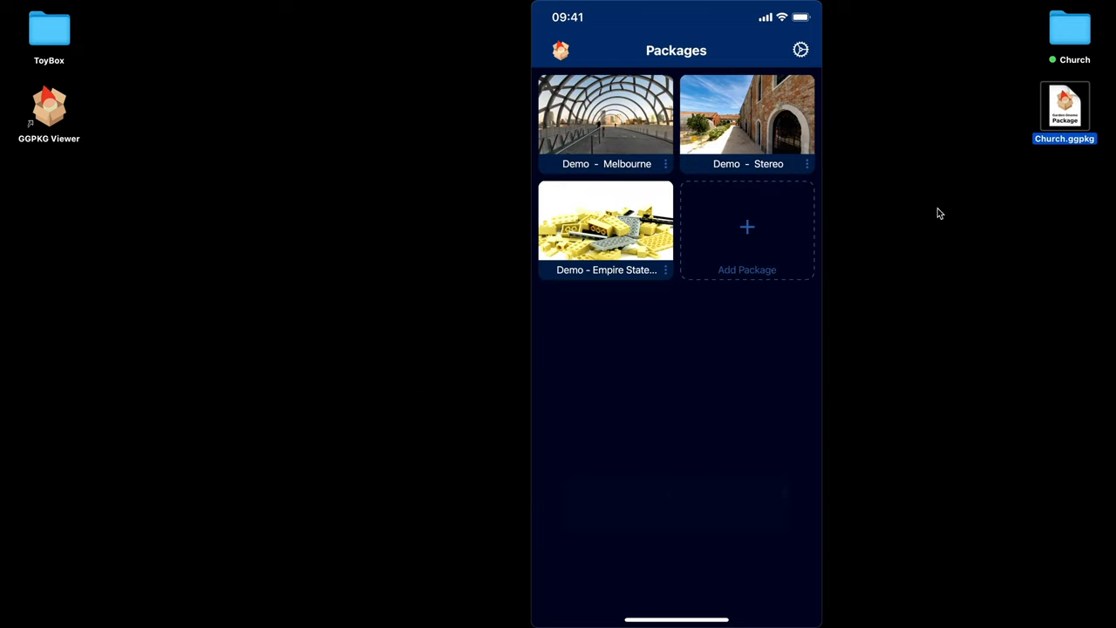
pyautogui.moveTo(1015, 130)
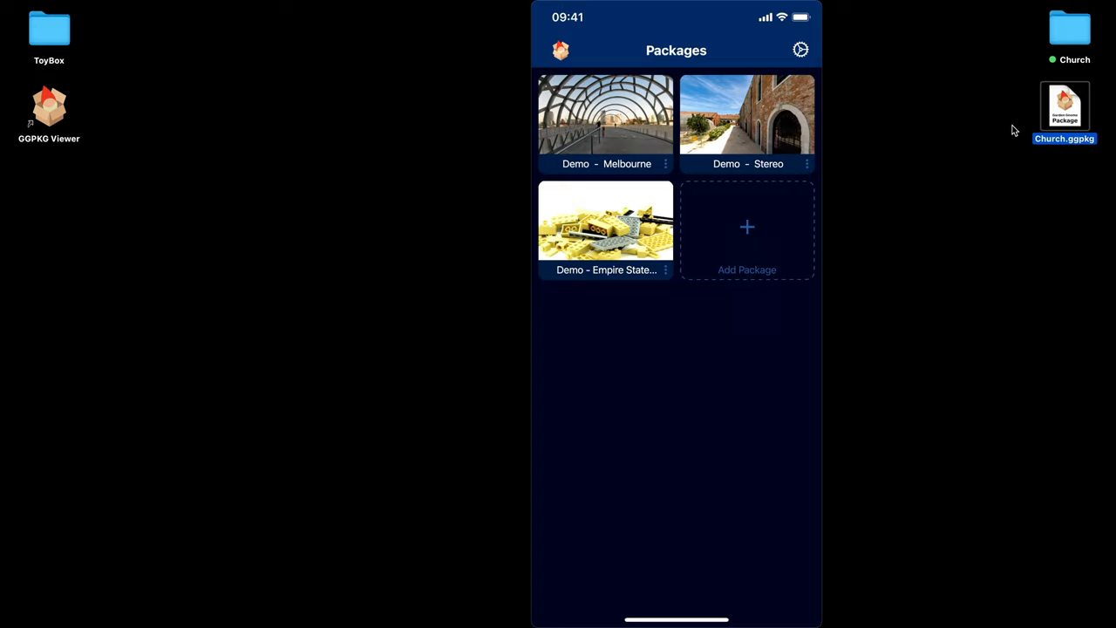
pyautogui.moveTo(380, 202)
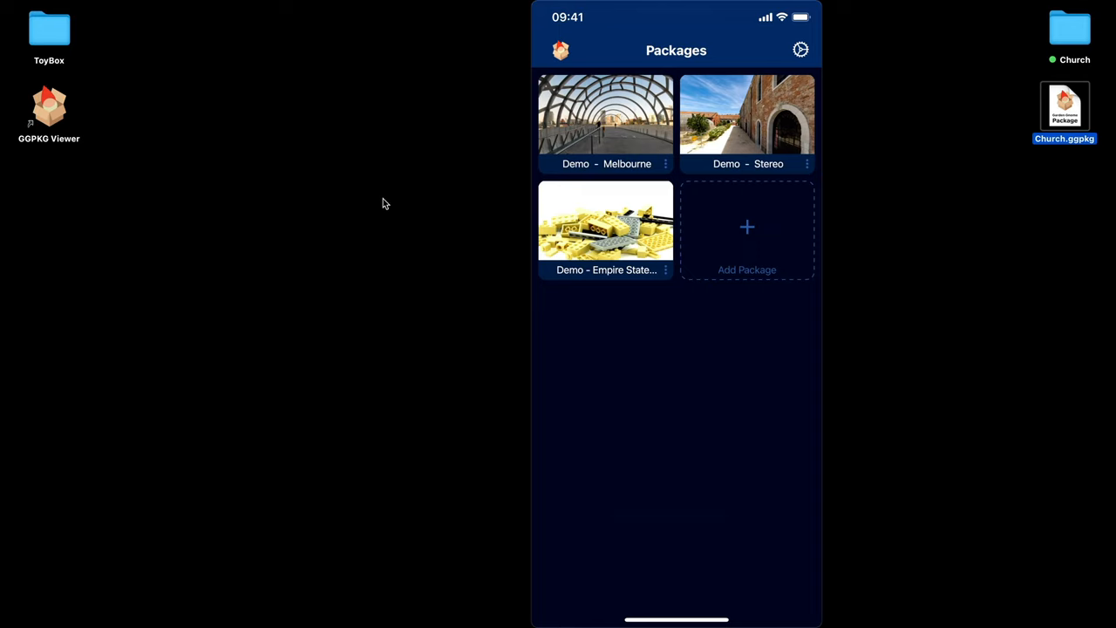
# - AirDrop Church.ggpkg to the iPhone 11 and accept it as the Church-9 package
pyautogui.rightClick(403, 577)
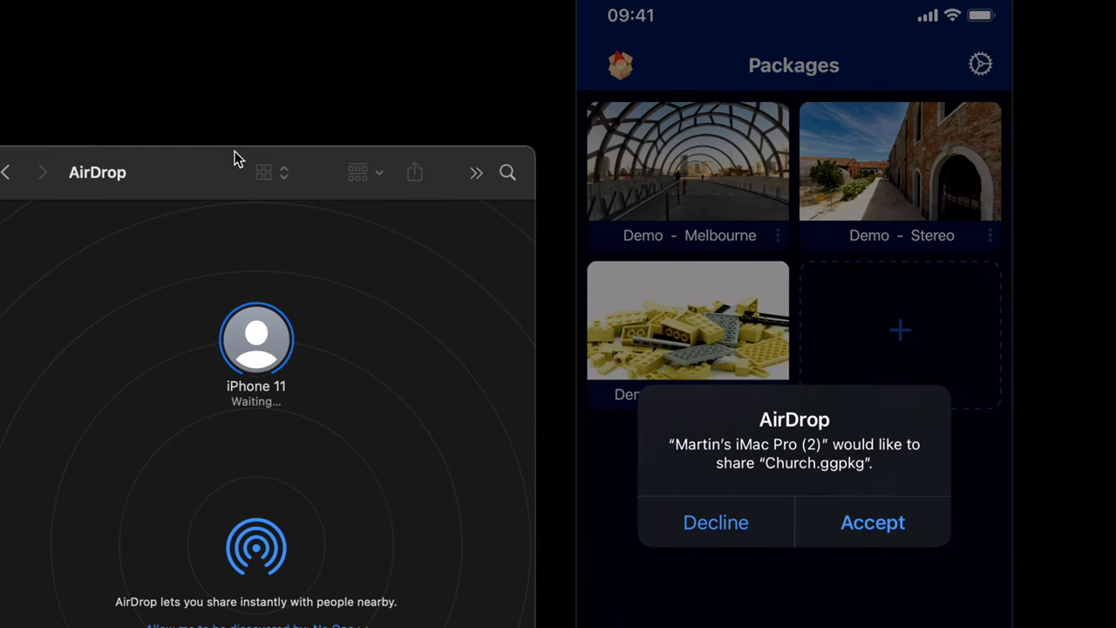
pyautogui.click(872, 523)
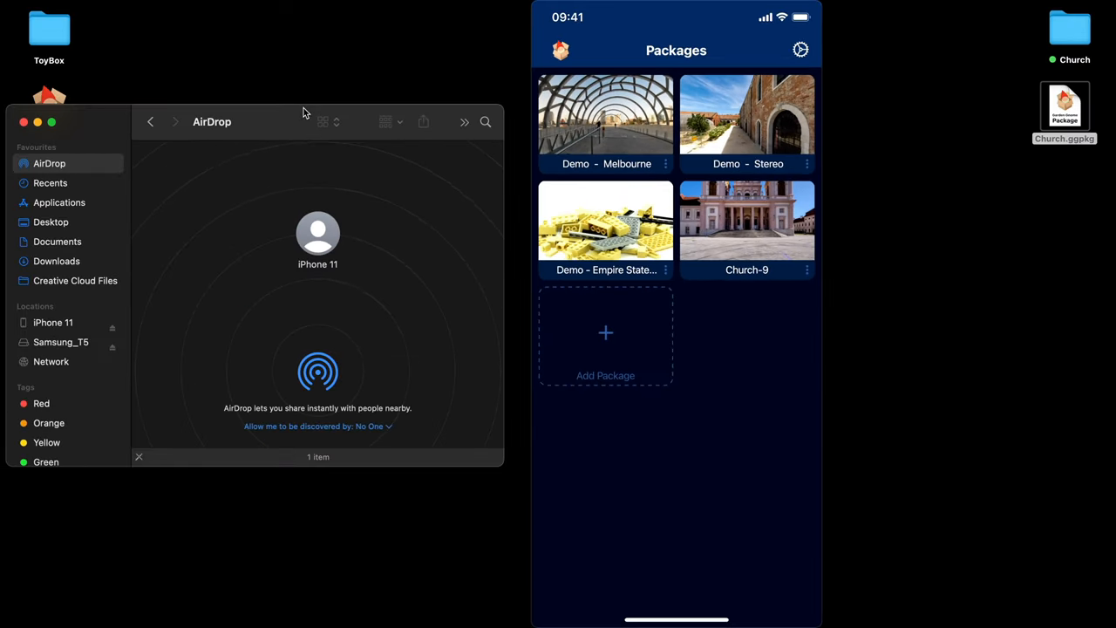
pyautogui.click(747, 220)
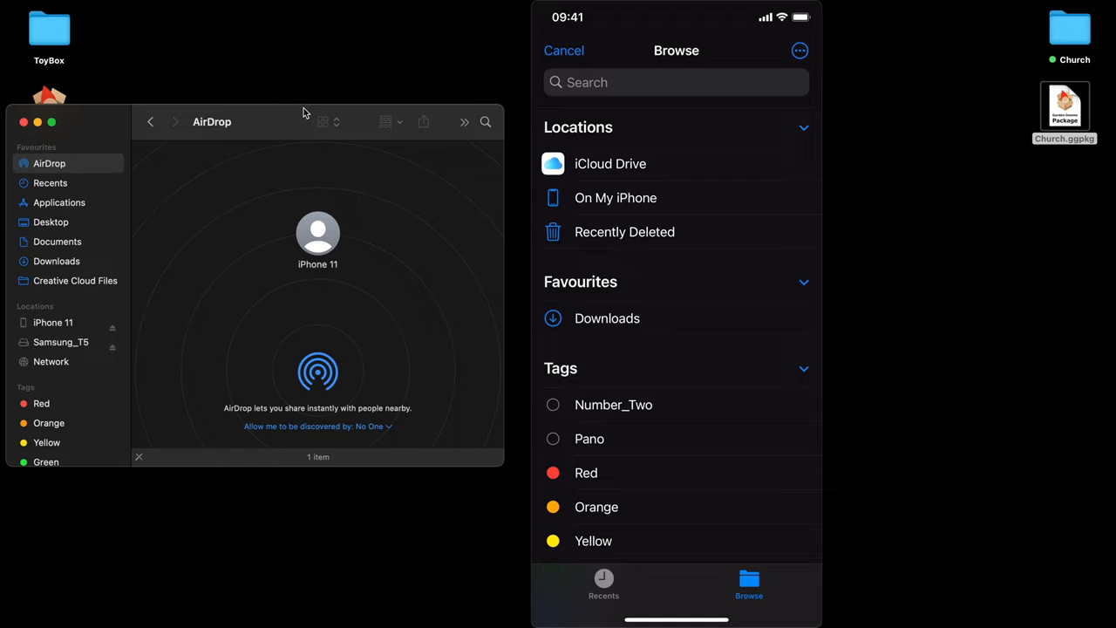
# - Add the Church .ggpkg from On My iPhone > Downloads to the packages grid
pyautogui.click(614, 197)
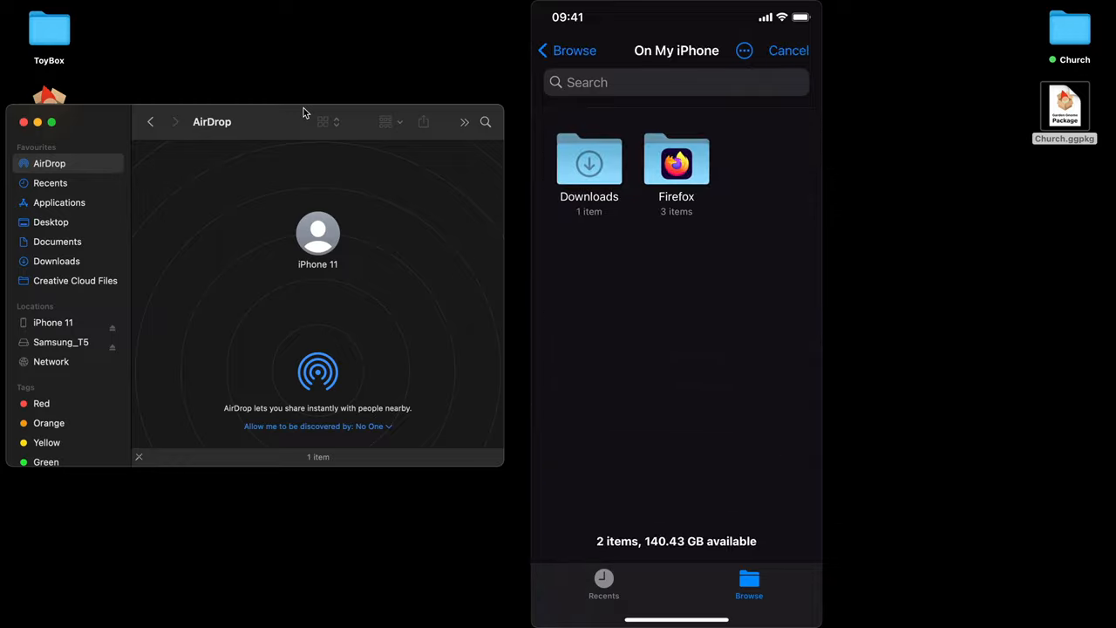
pyautogui.click(590, 160)
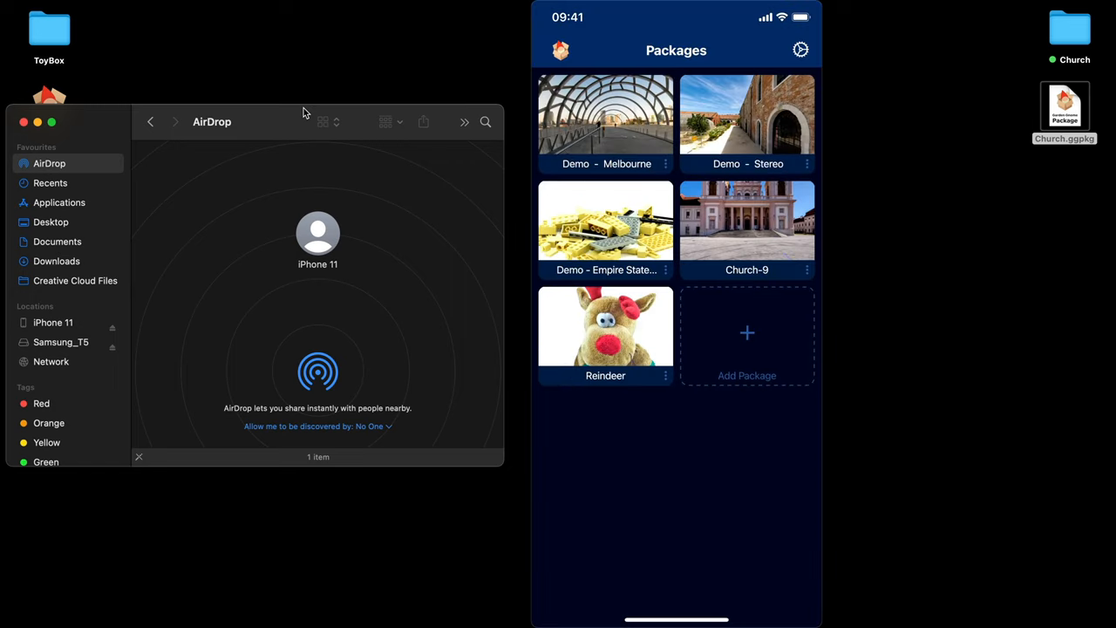
pyautogui.click(605, 328)
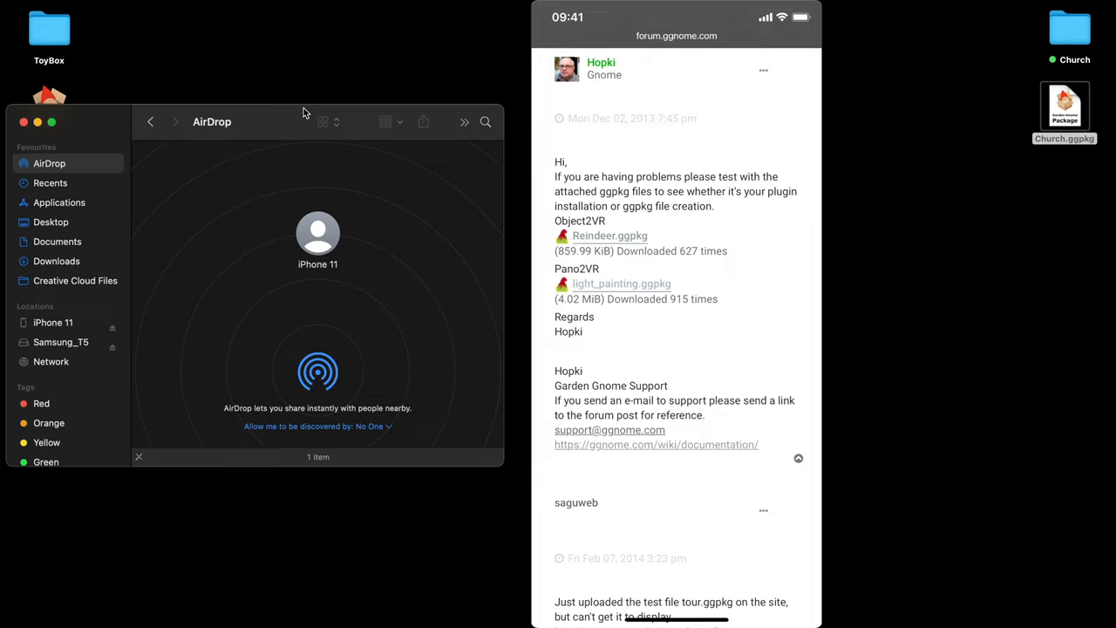
# - Download the light_painting.ggpkg attachment from the forum post in Safari
pyautogui.click(621, 282)
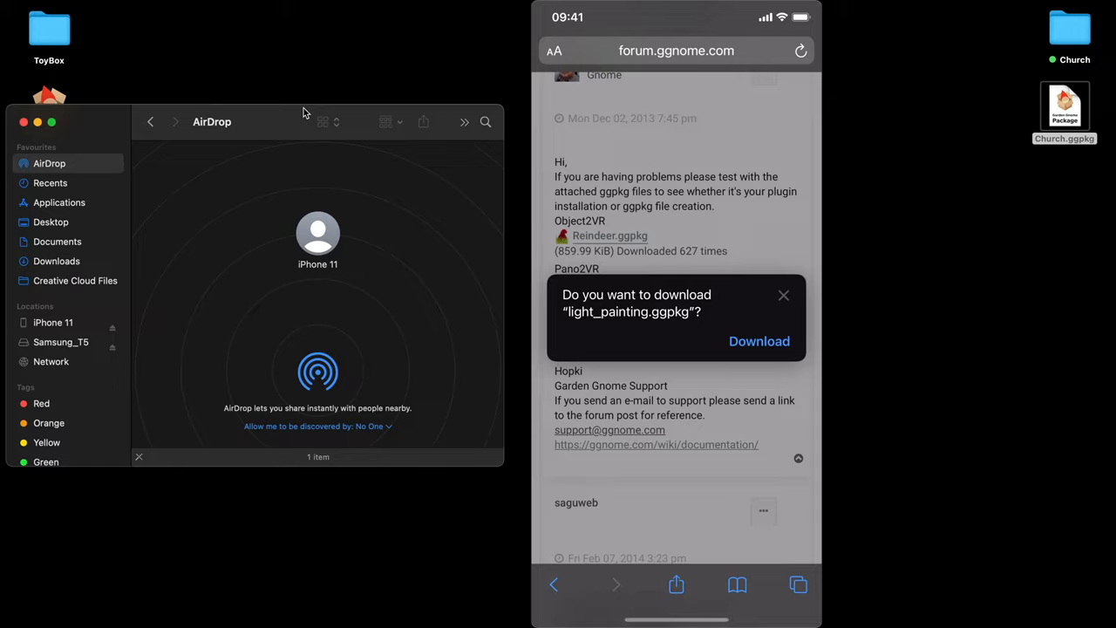
pyautogui.click(759, 340)
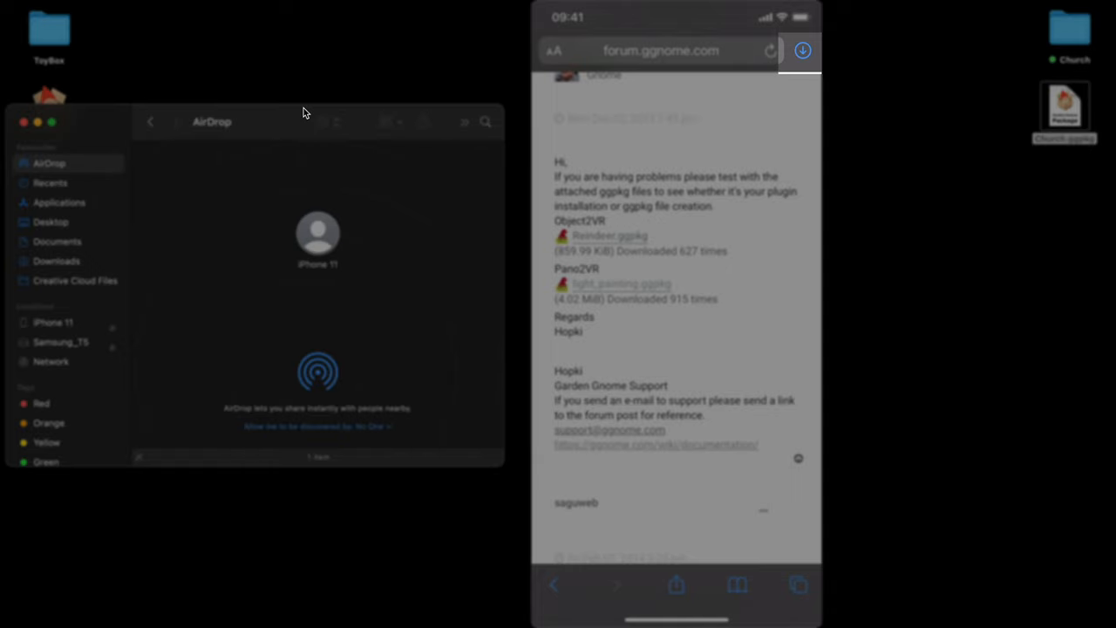
pyautogui.click(802, 48)
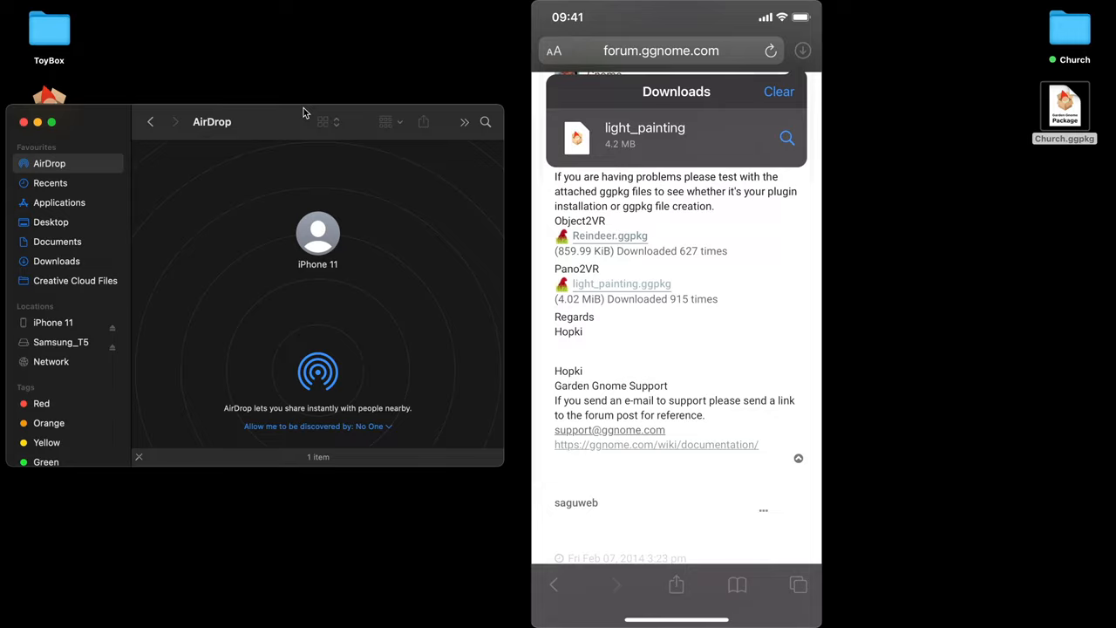
# - Share the downloaded light_painting.ggpkg into GGPKG Viewer's packages grid
pyautogui.click(646, 136)
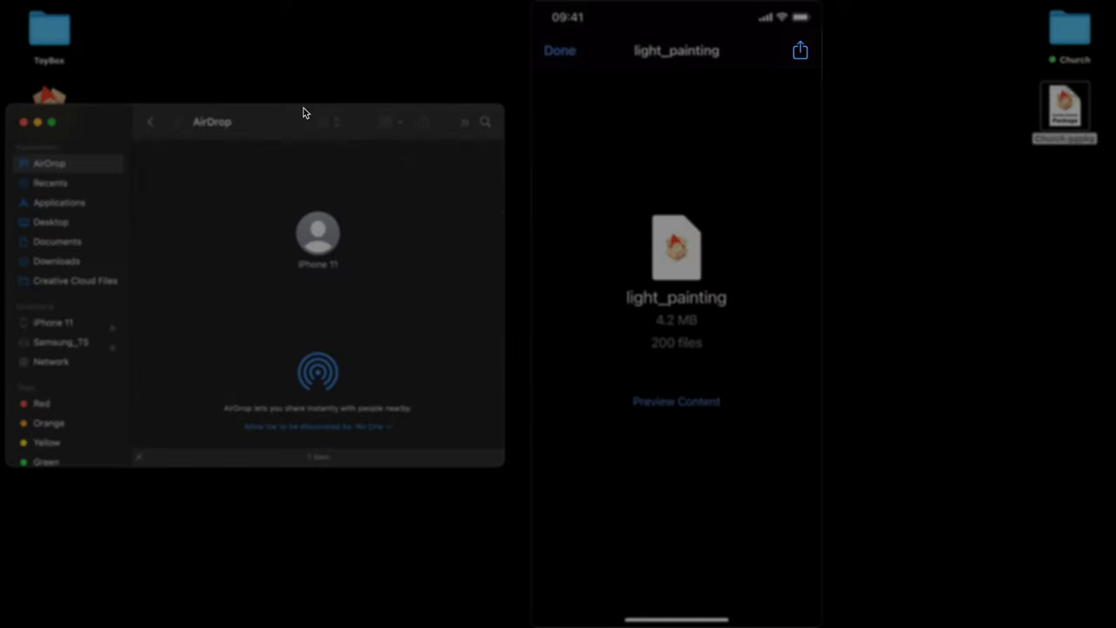
pyautogui.click(799, 49)
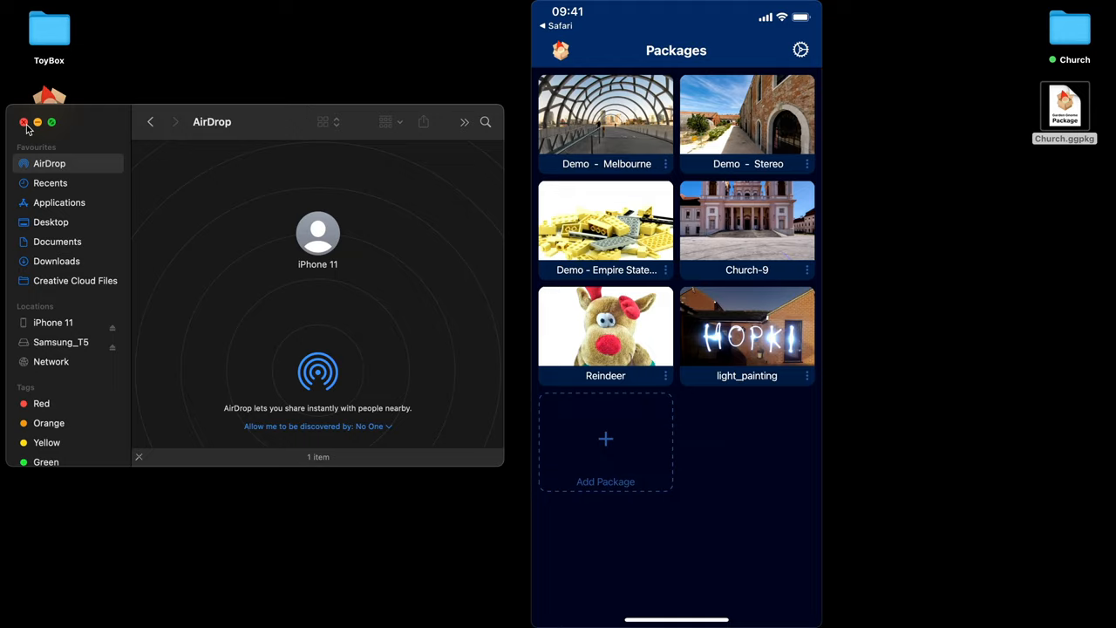
pyautogui.click(24, 122)
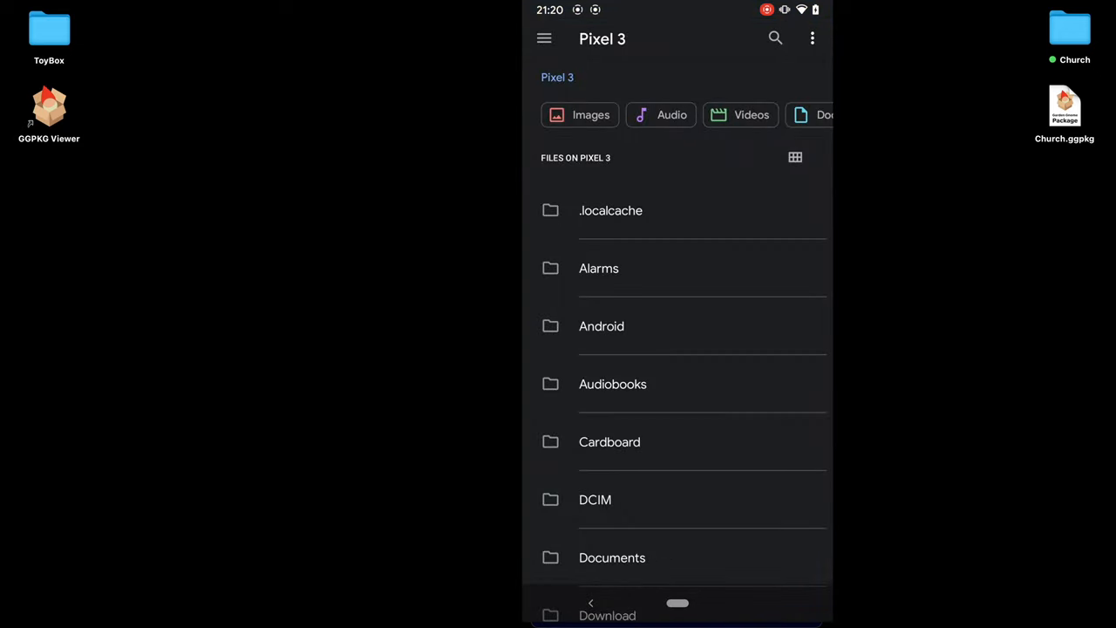
# - Scroll the Pixel 3 file list to reach the Church .ggpkg tour
pyautogui.scroll(-3)
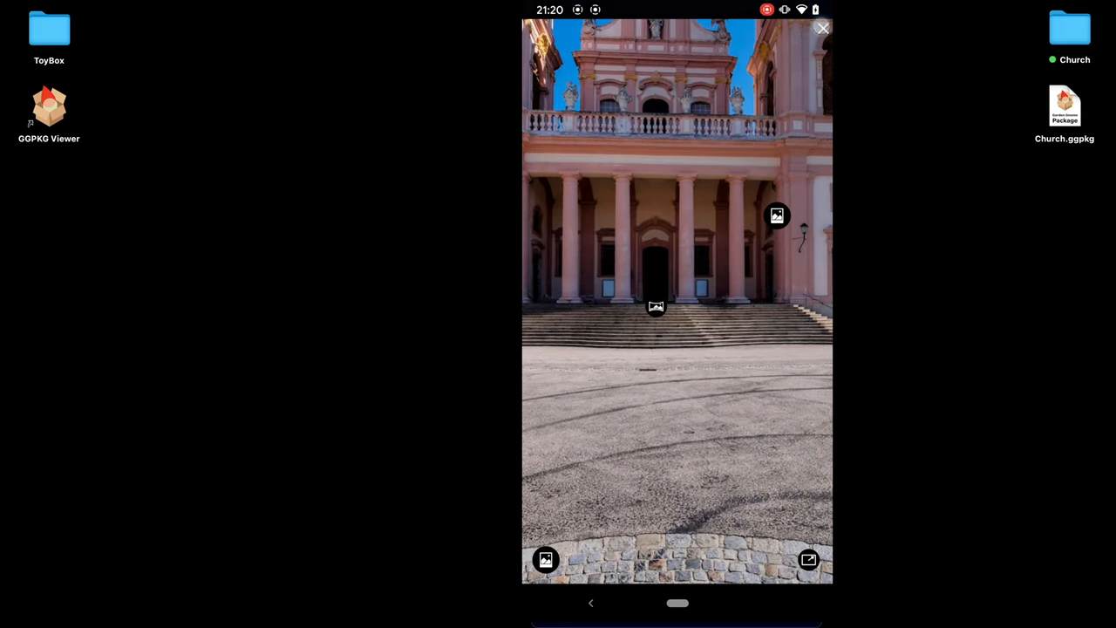
# - Share the downloaded light_painting.ggpkg from Chrome's Downloads list to GGPKG Viewer
pyautogui.click(822, 28)
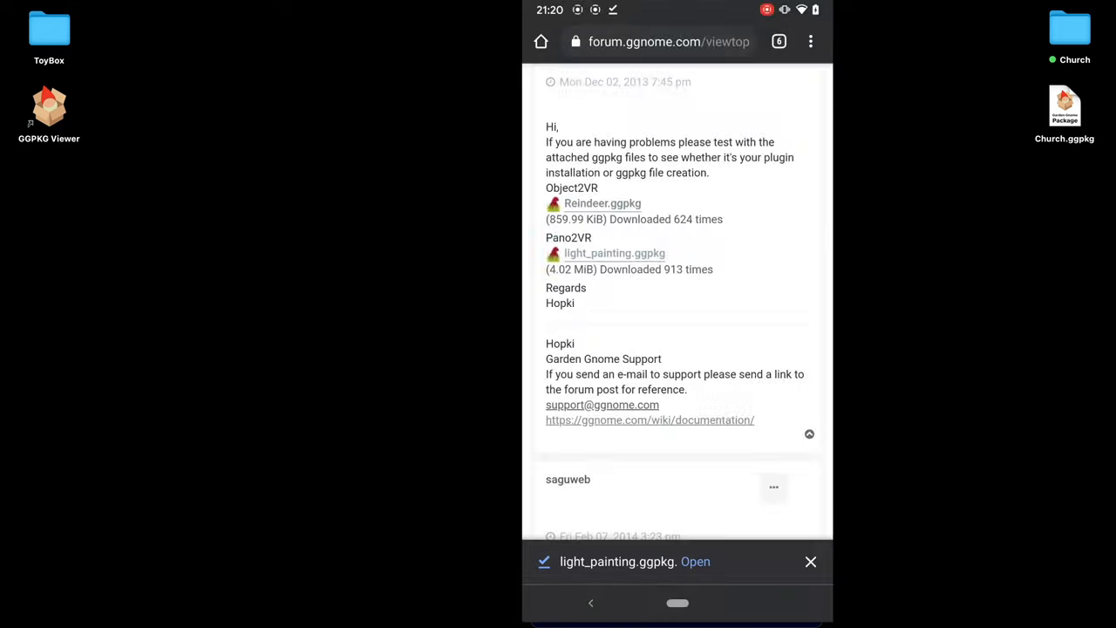
pyautogui.click(809, 42)
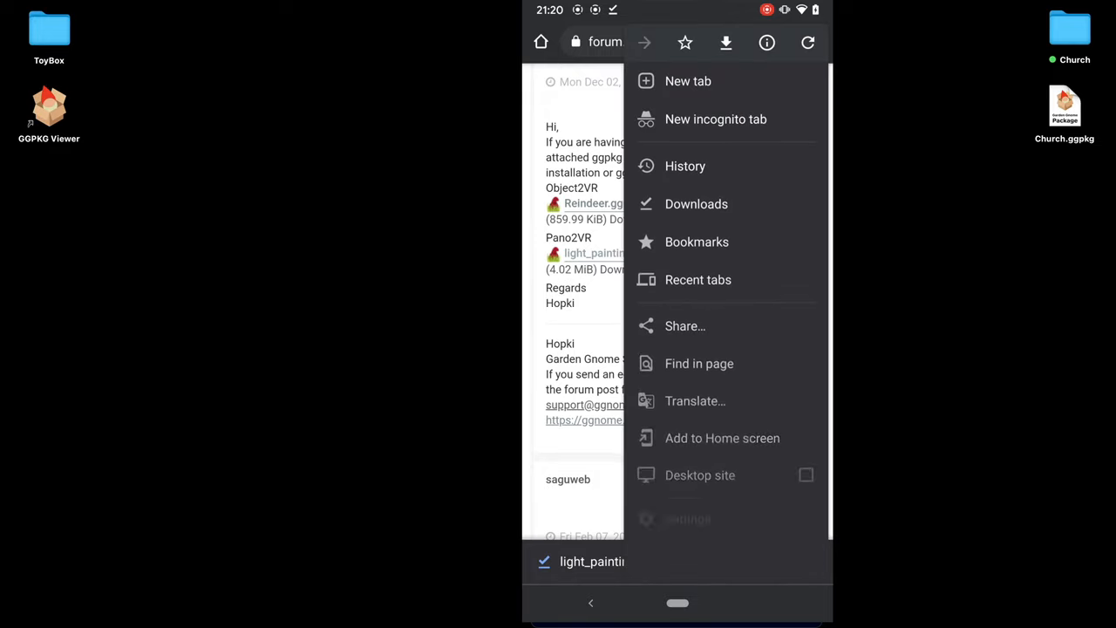
pyautogui.click(696, 202)
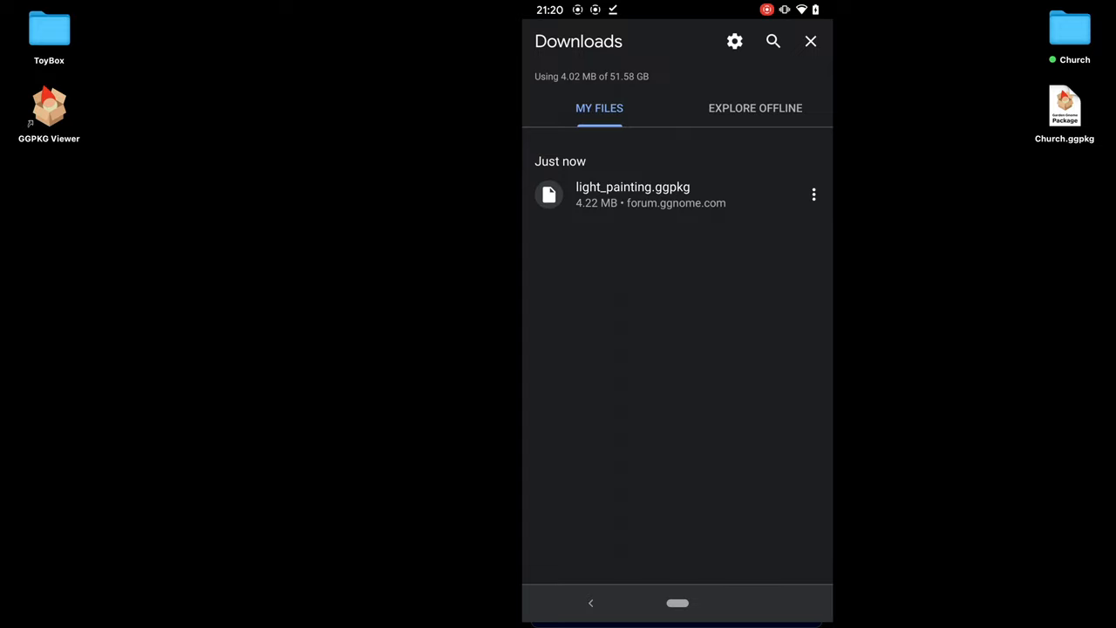
pyautogui.click(813, 194)
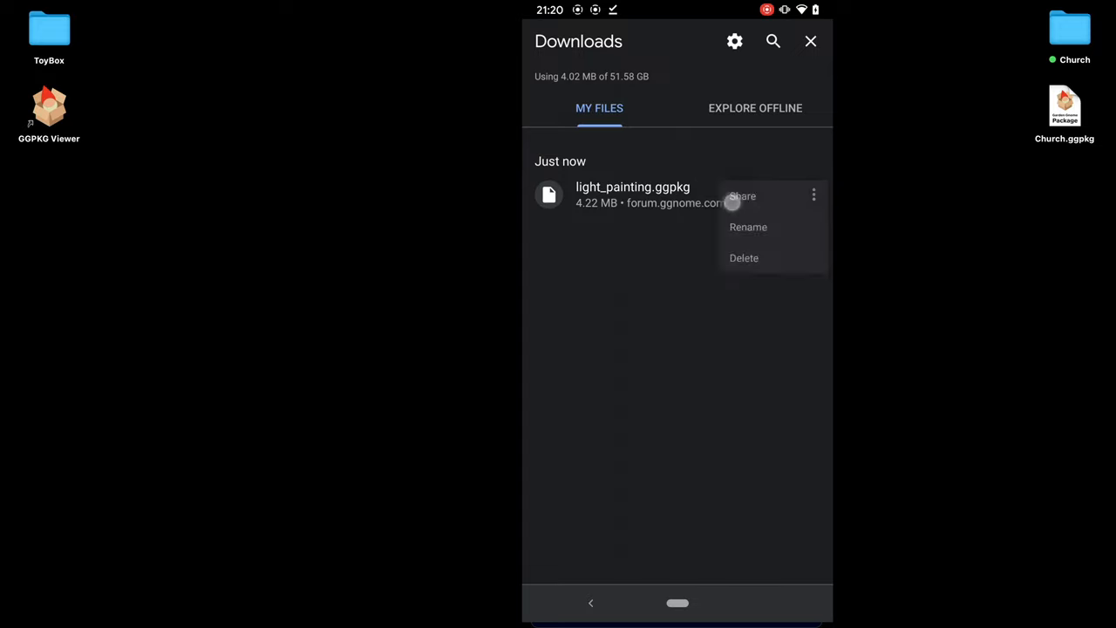
pyautogui.click(743, 196)
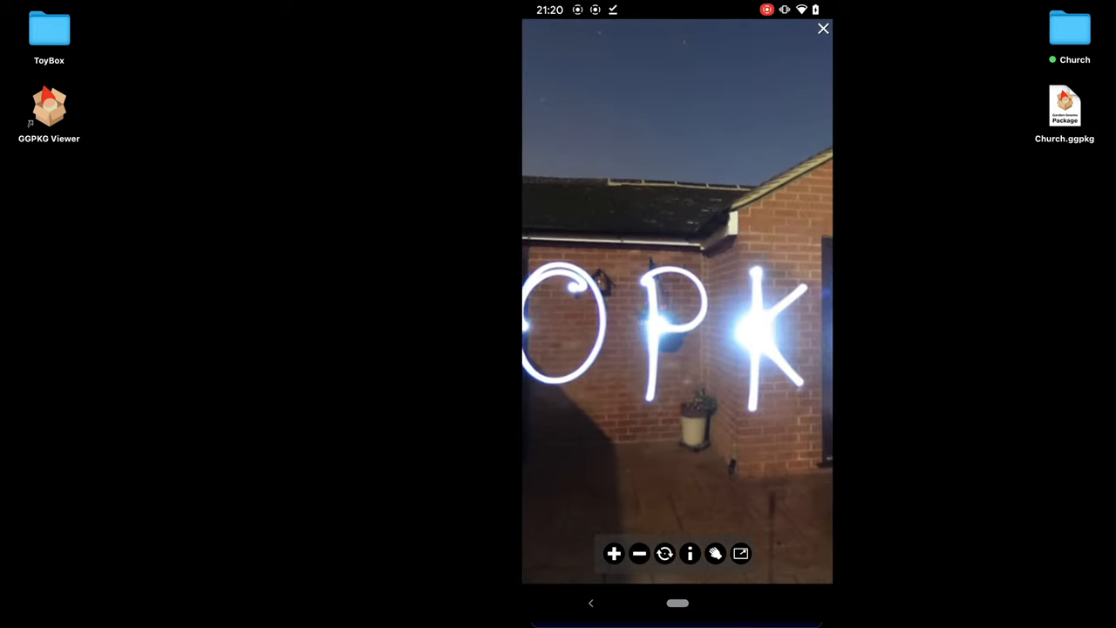
# - Close the light painting tour and open the light_painting package's details for editing
pyautogui.click(822, 28)
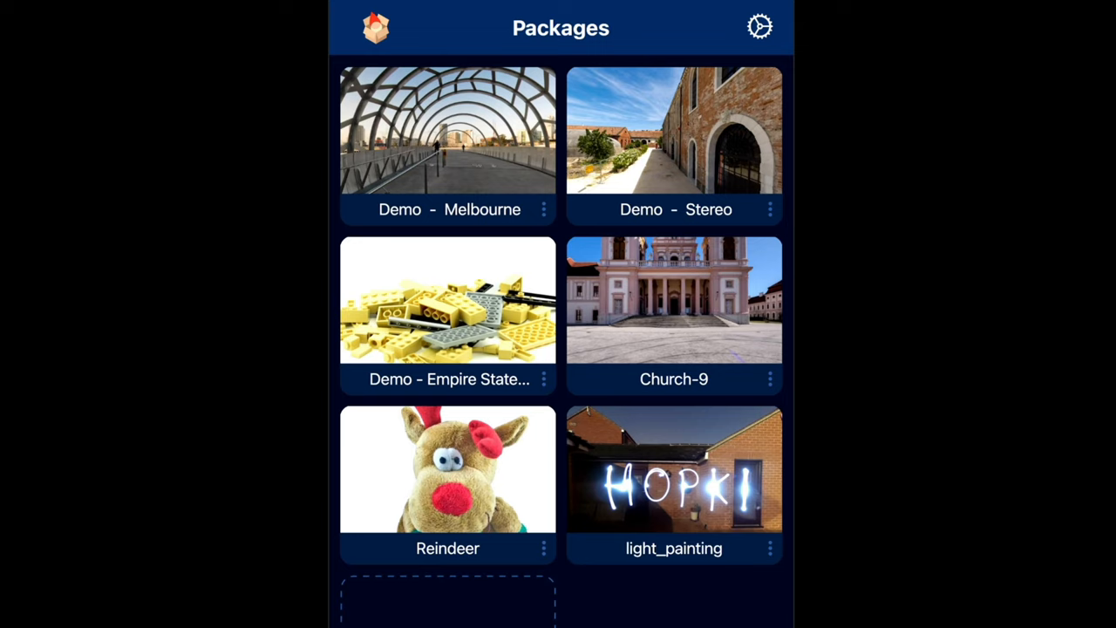
pyautogui.click(673, 471)
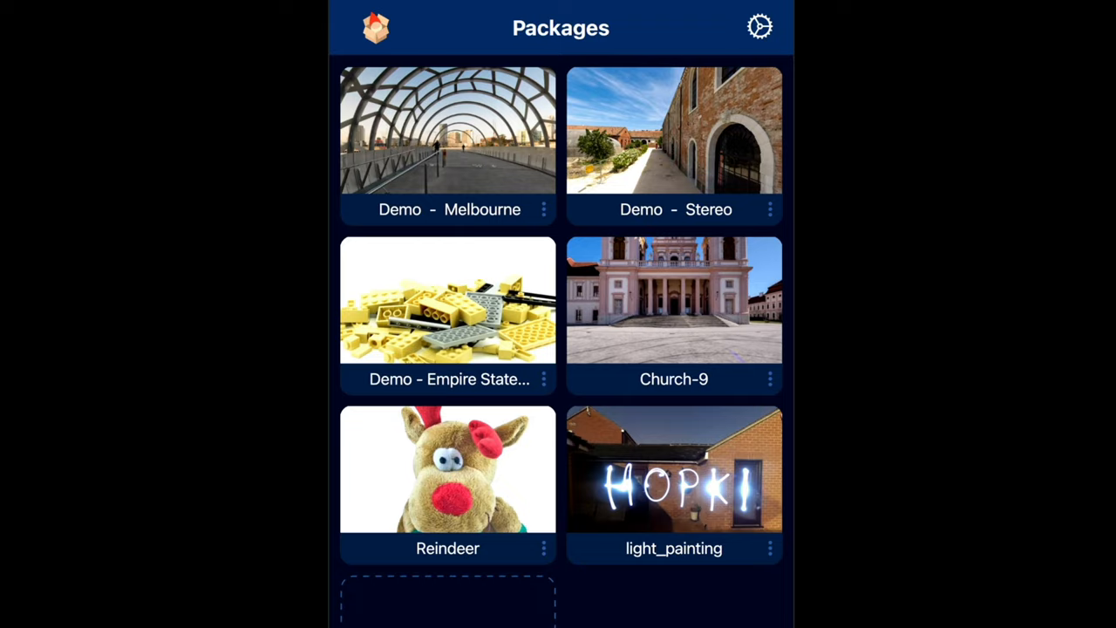
pyautogui.click(674, 469)
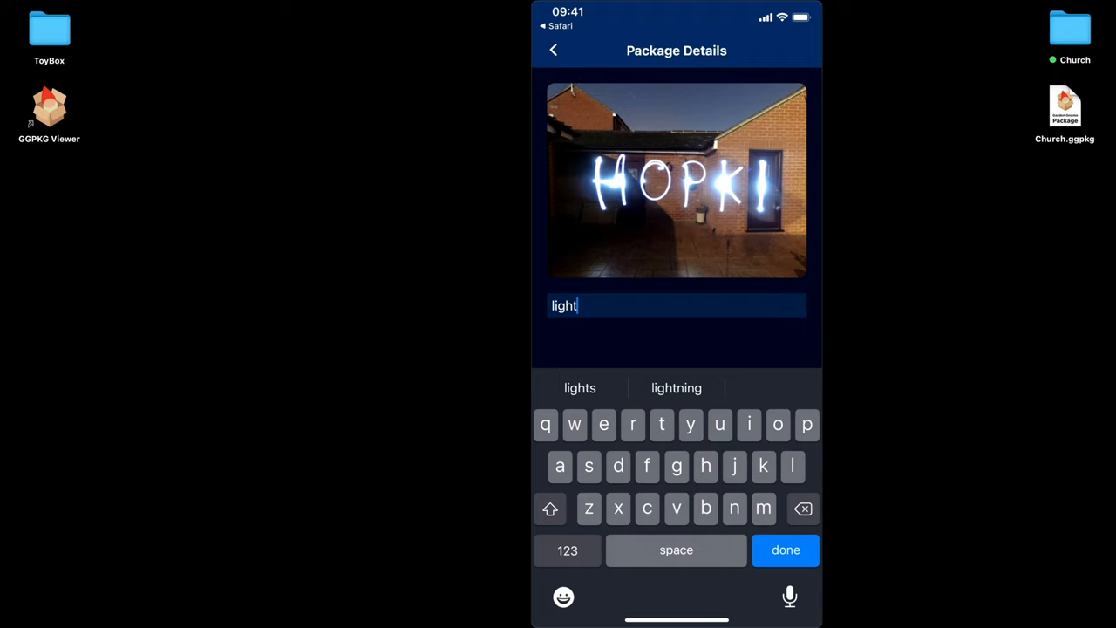
# - Confirm the package name 'light', then delete the light package from the grid
pyautogui.click(785, 549)
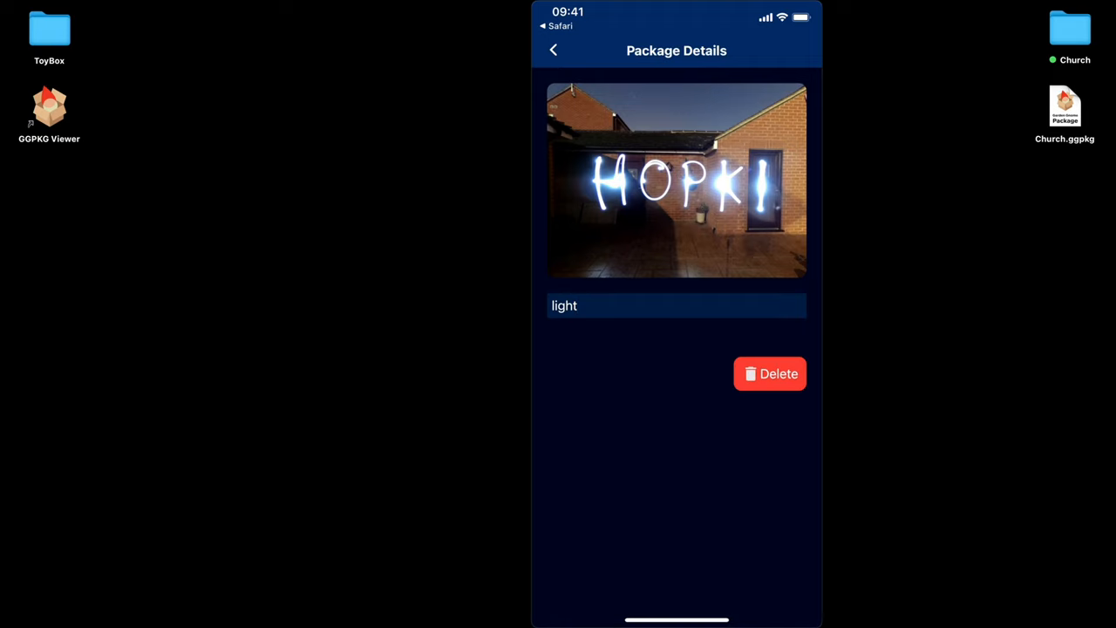
pyautogui.click(553, 49)
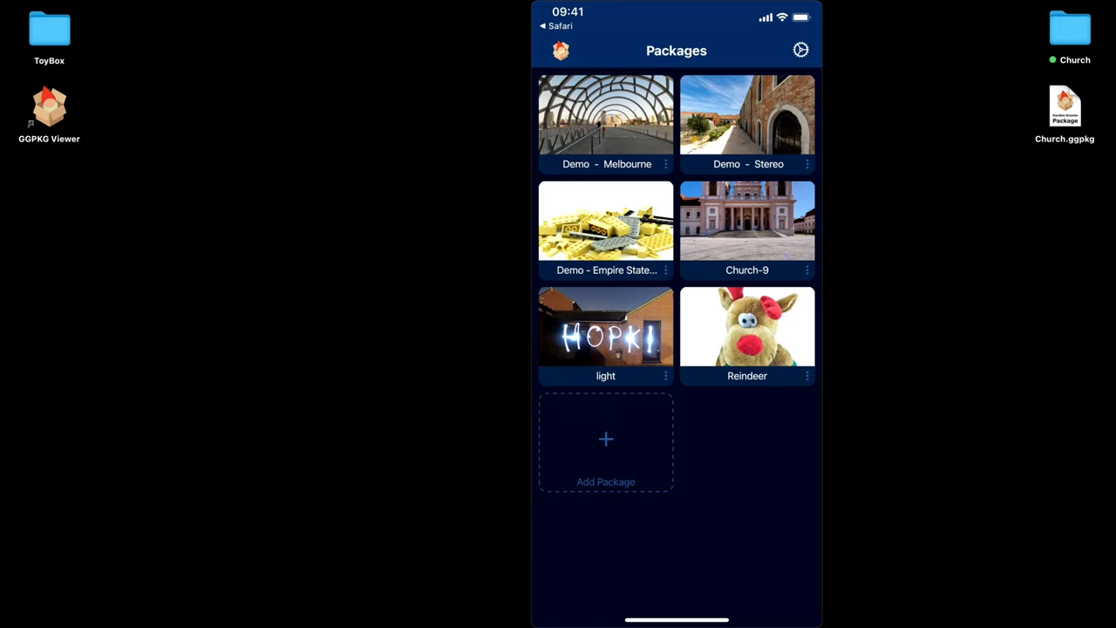
pyautogui.click(605, 327)
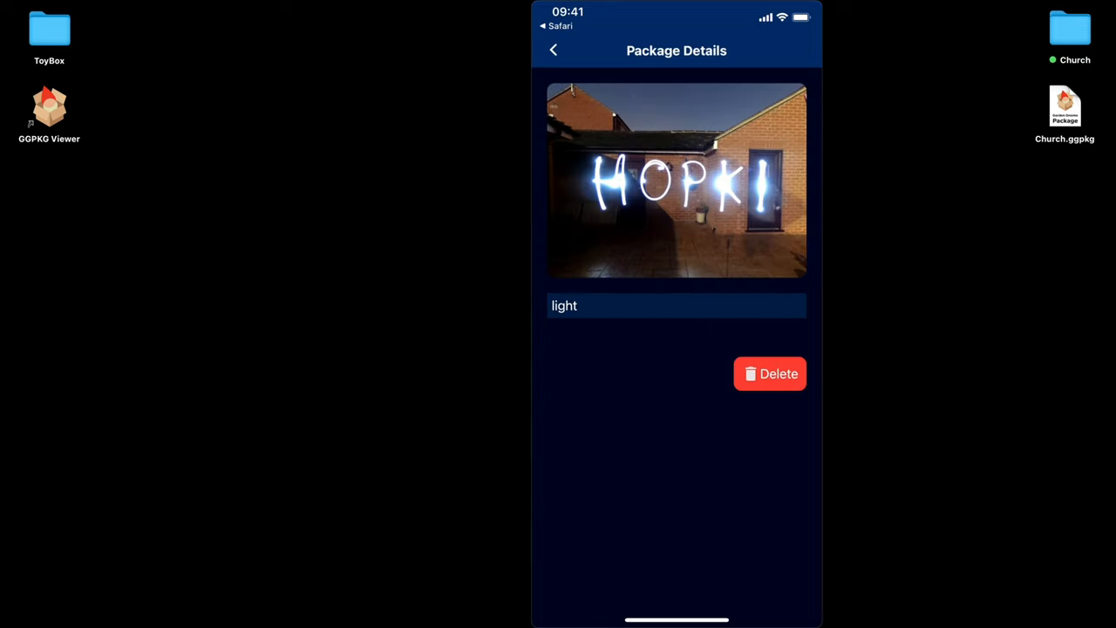
pyautogui.click(555, 49)
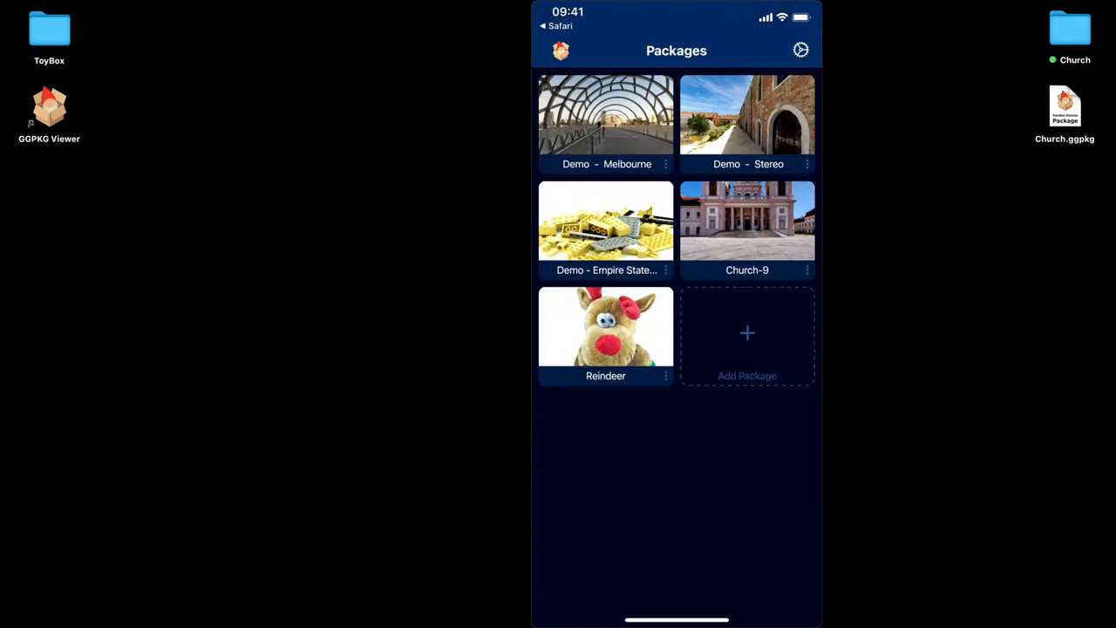